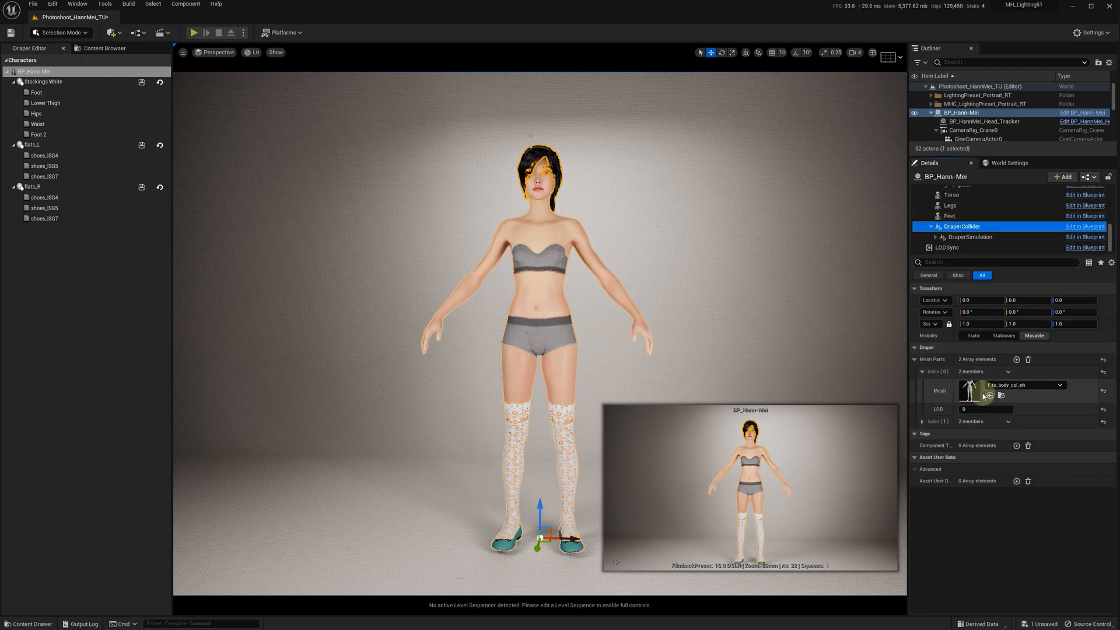
Step: Expand DraperCollider Mesh Parts index 1, then select the DraperSimulation component
click(921, 421)
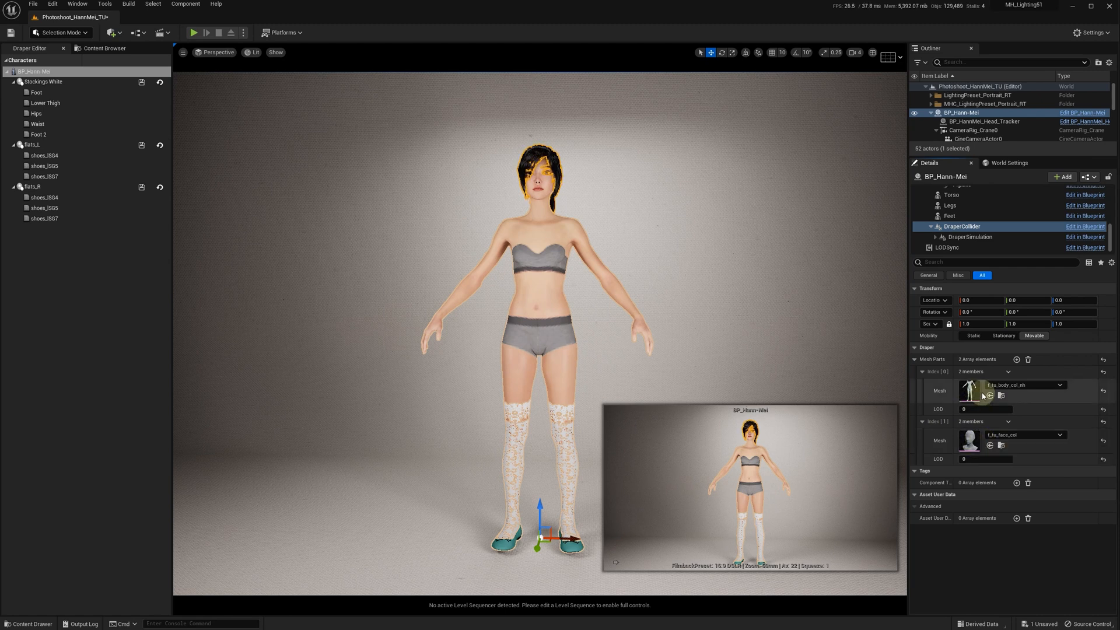
click(970, 236)
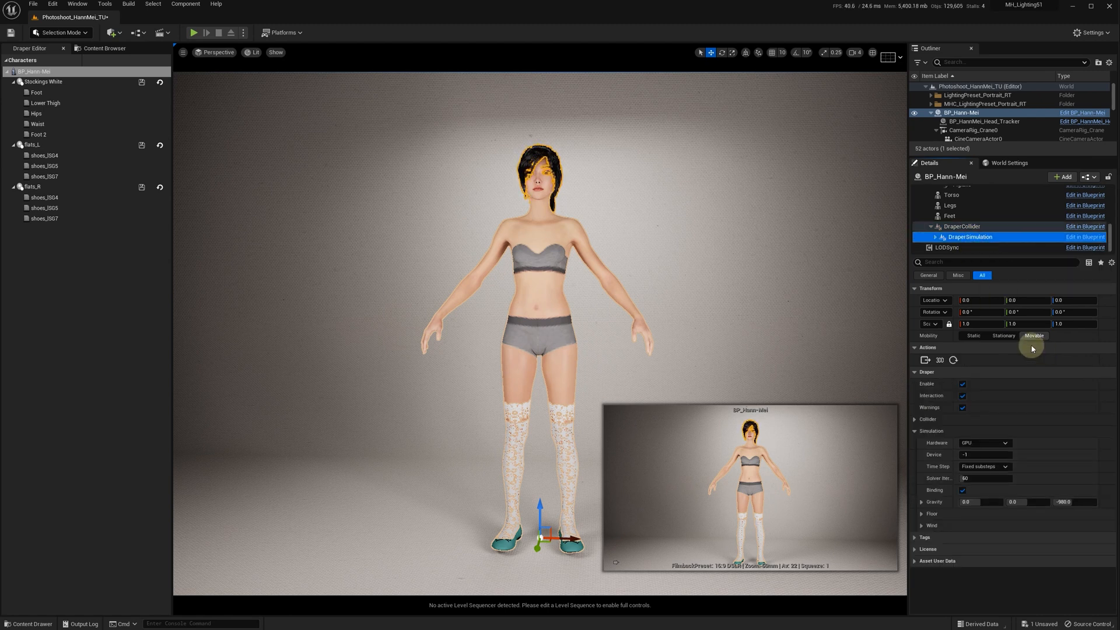
mouse_move(971, 237)
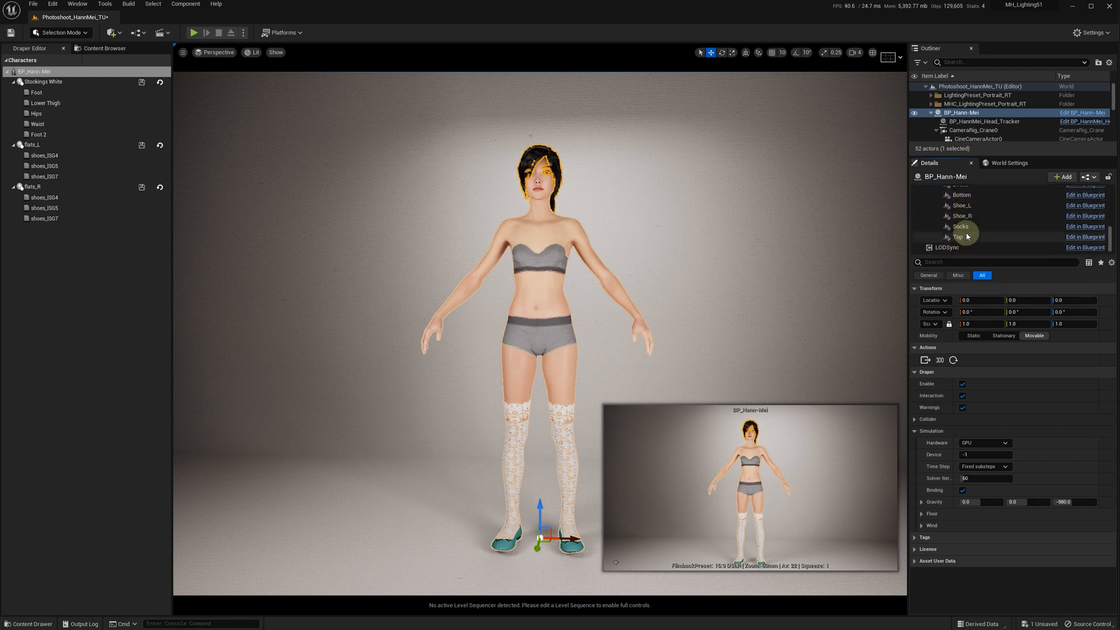
mouse_move(958, 237)
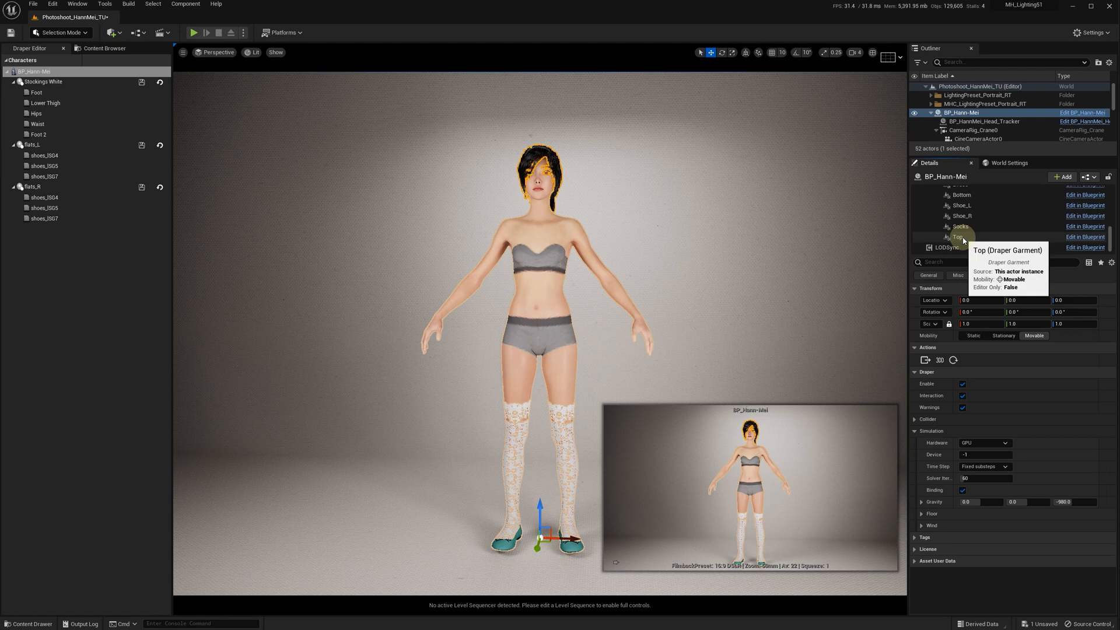
mouse_move(969, 219)
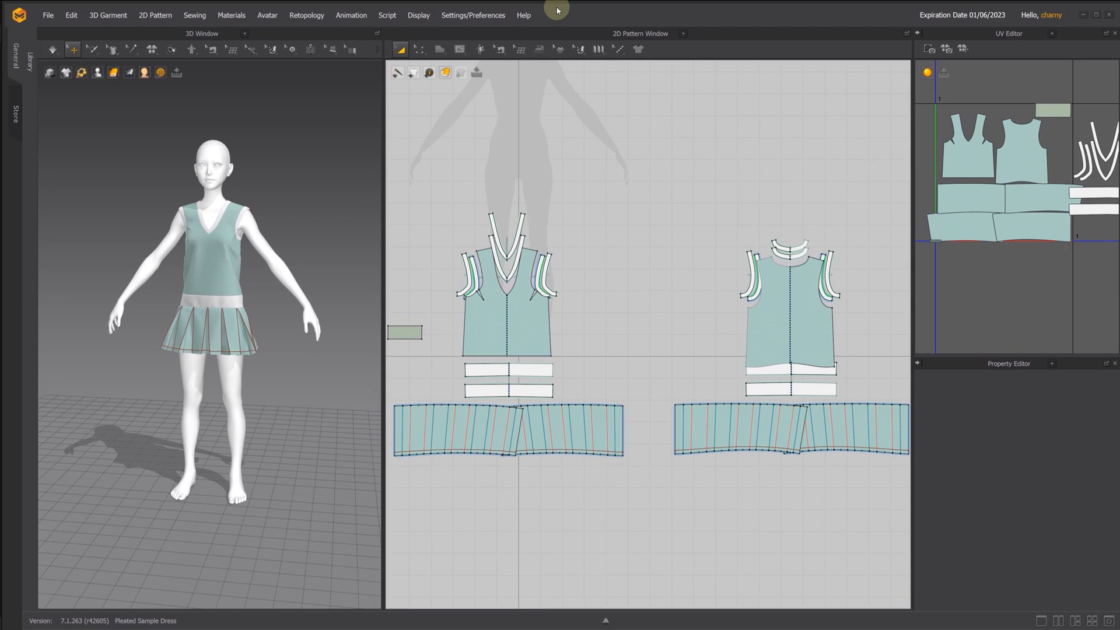
Step: Hide the hand accessory 3D pattern and switch the side panel to the Fabric list
click(28, 56)
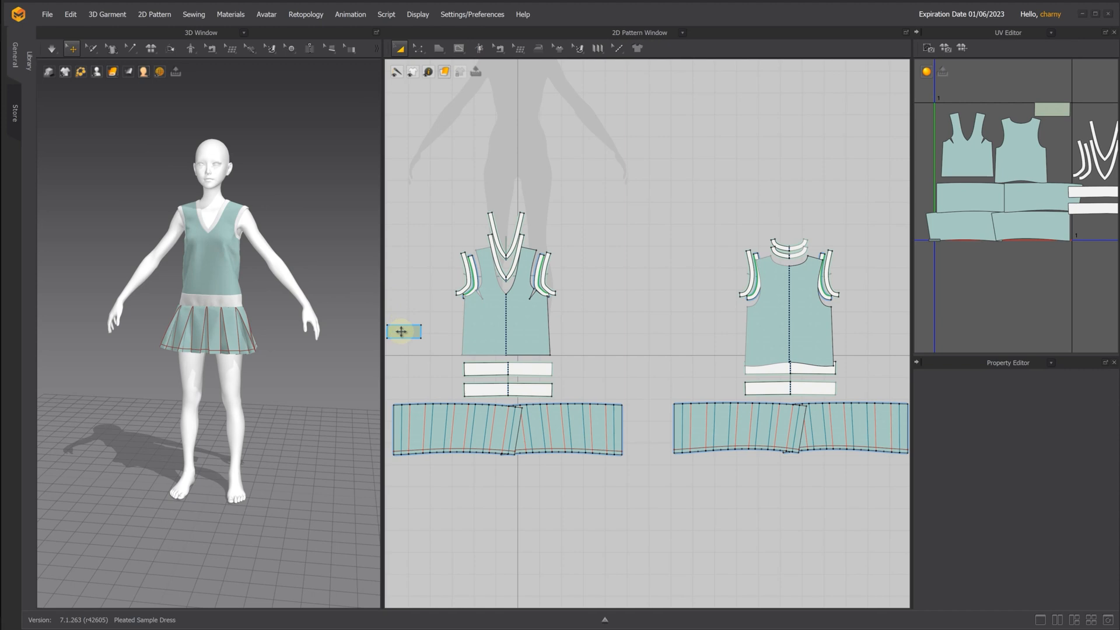
click(399, 331)
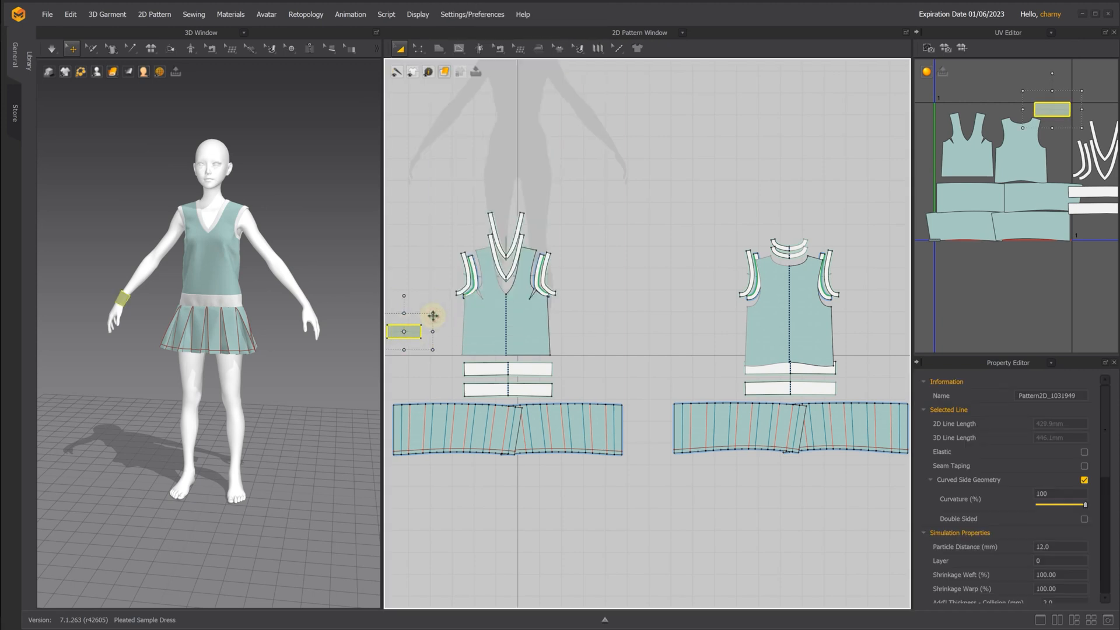
right_click(407, 331)
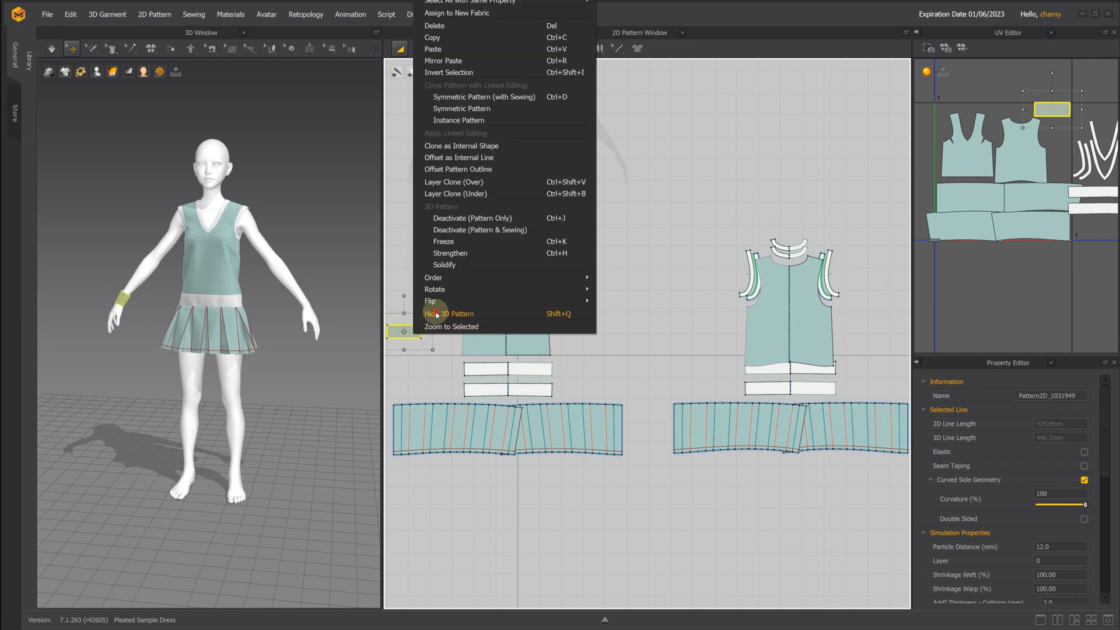
click(448, 314)
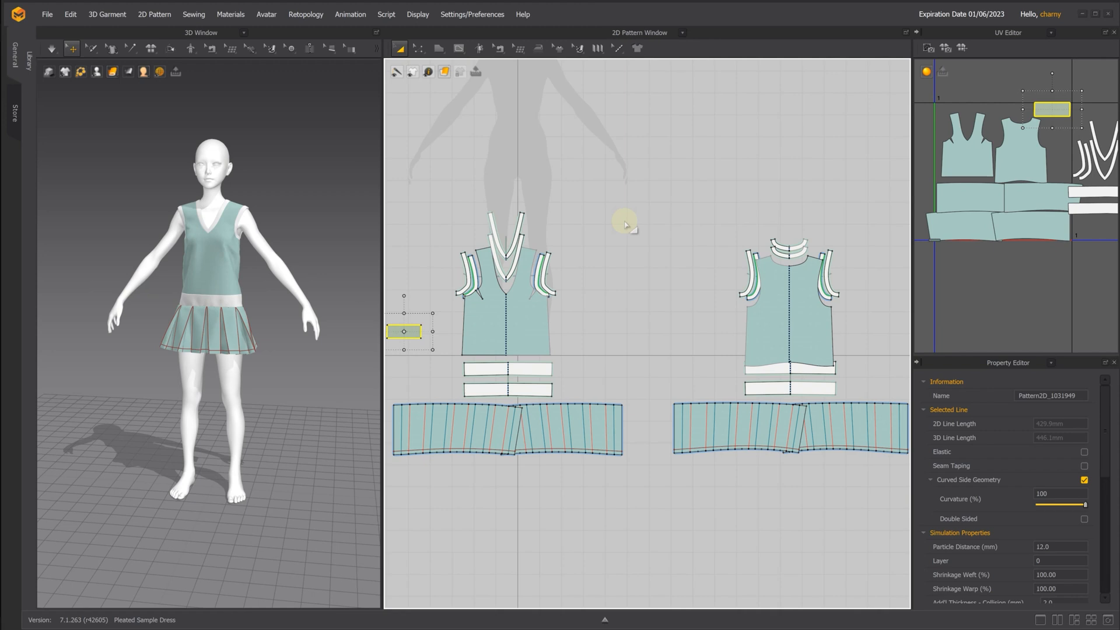
mouse_move(526, 470)
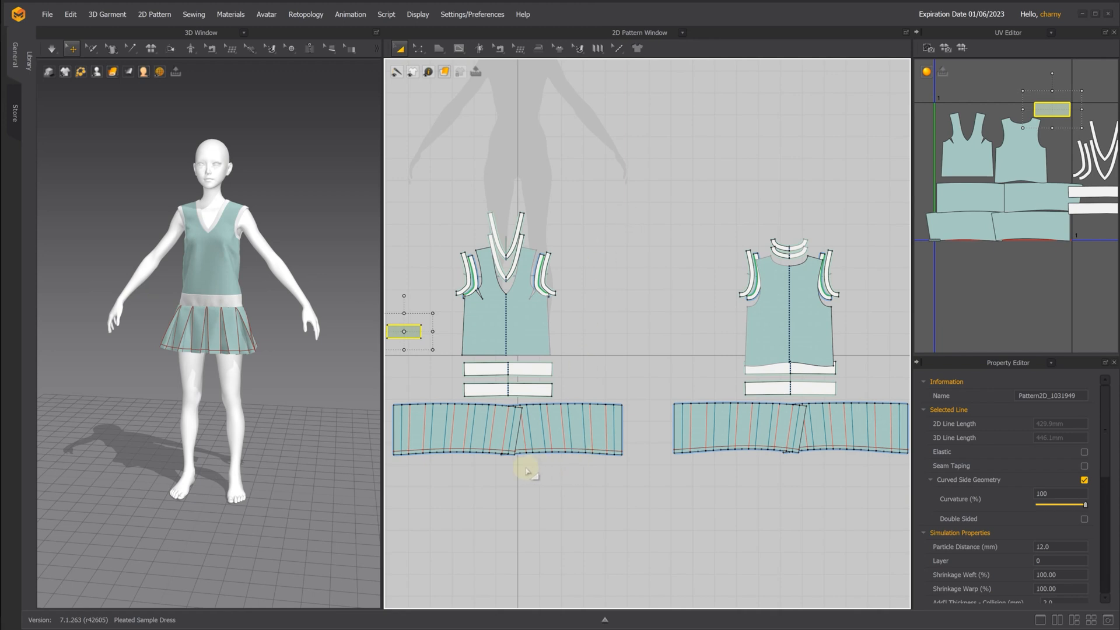
mouse_move(543, 312)
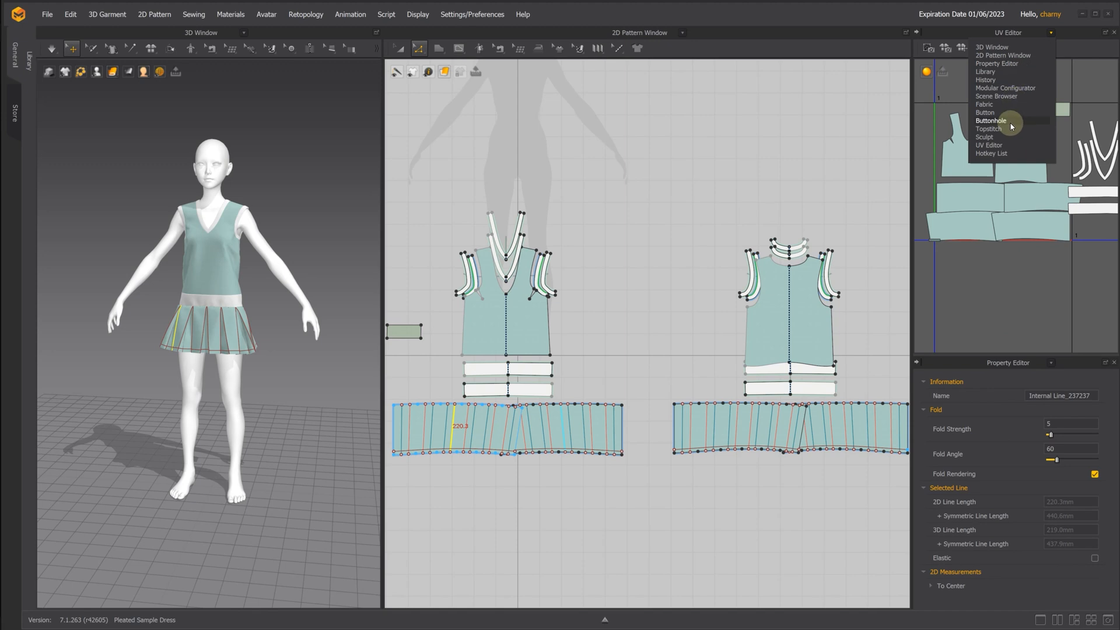
click(985, 103)
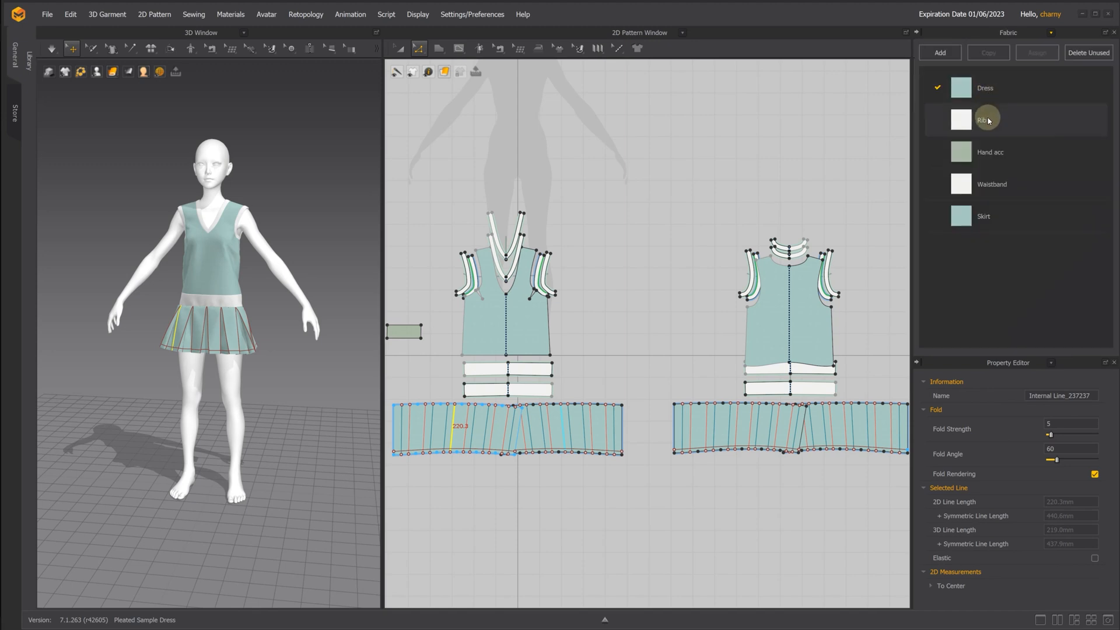
mouse_move(999, 191)
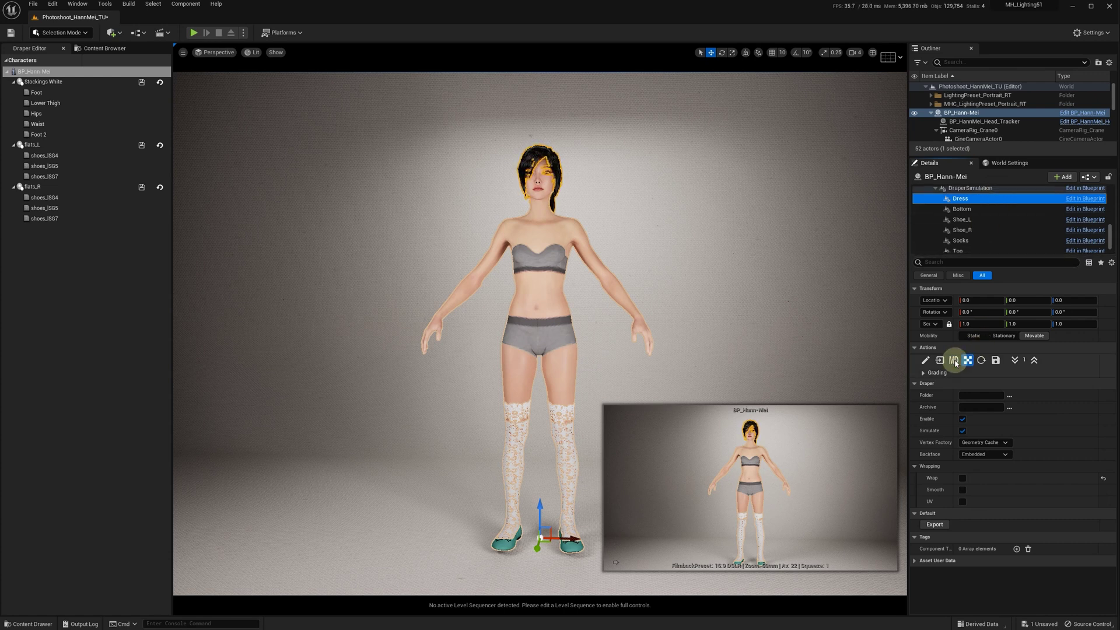
mouse_move(953, 360)
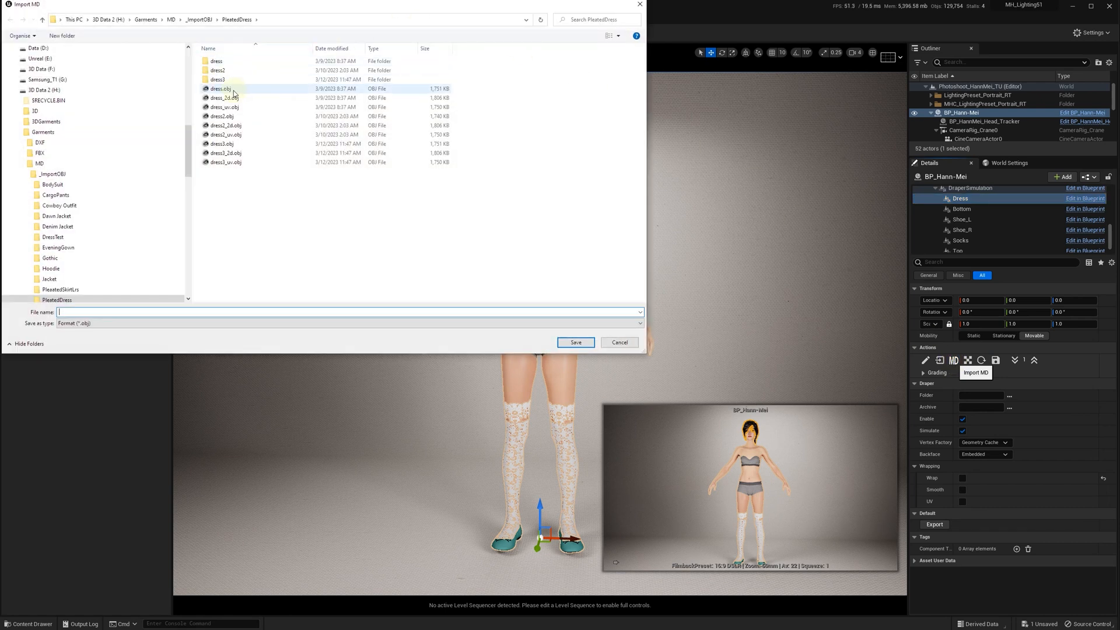
Step: Enter 'Dress' as the file name in the PleatedDress folder and confirm it for import
text(Dress)
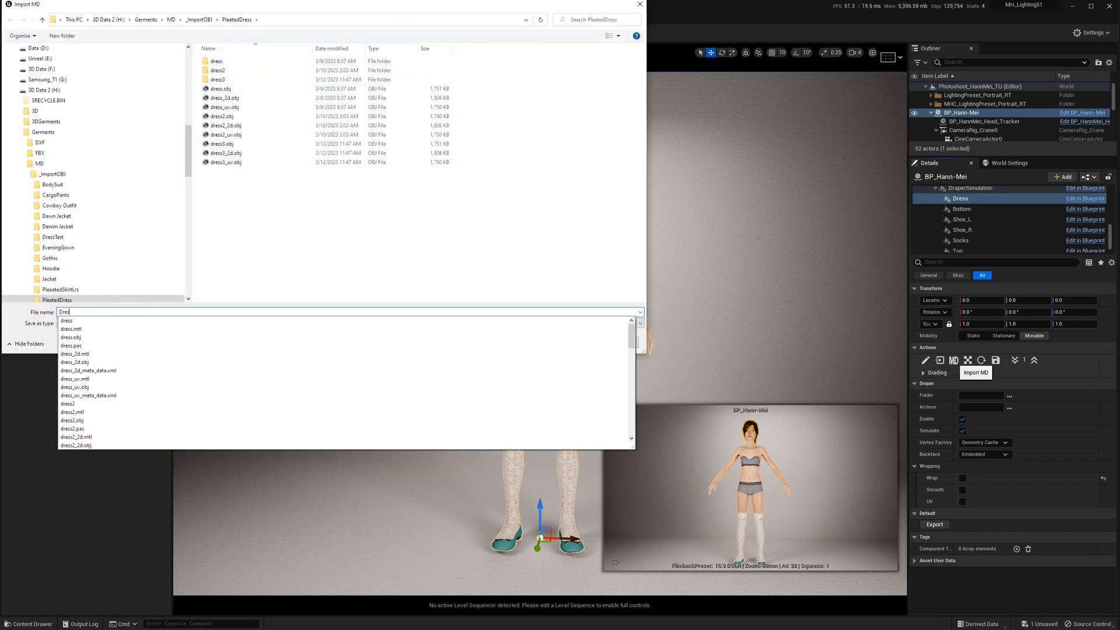
click(130, 313)
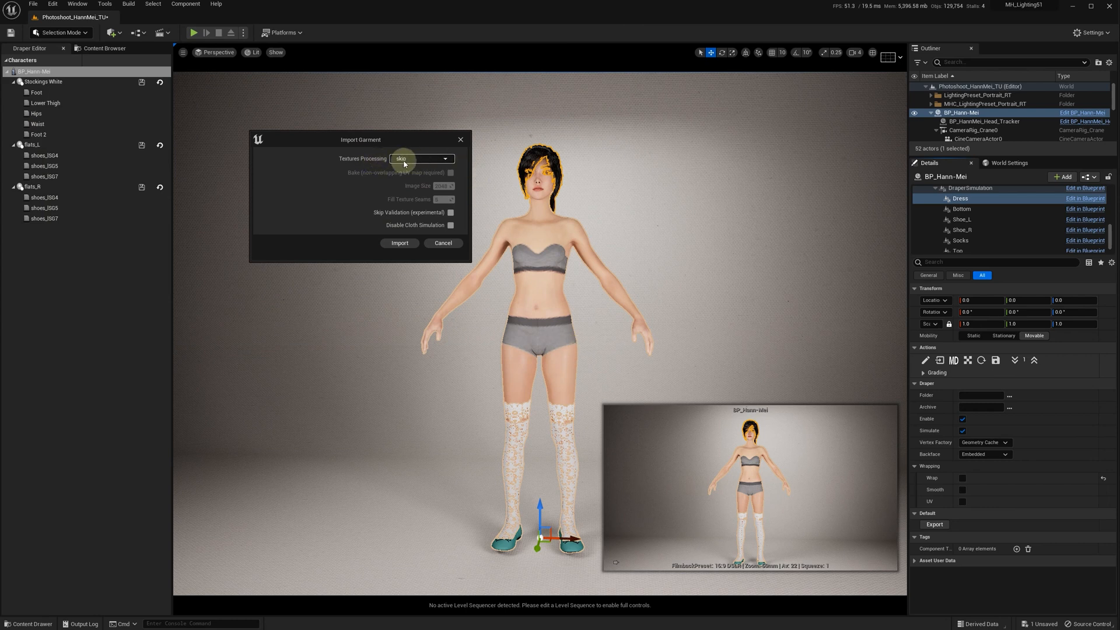
Step: Set Textures Processing to compress in the Import Garment dialog
click(421, 158)
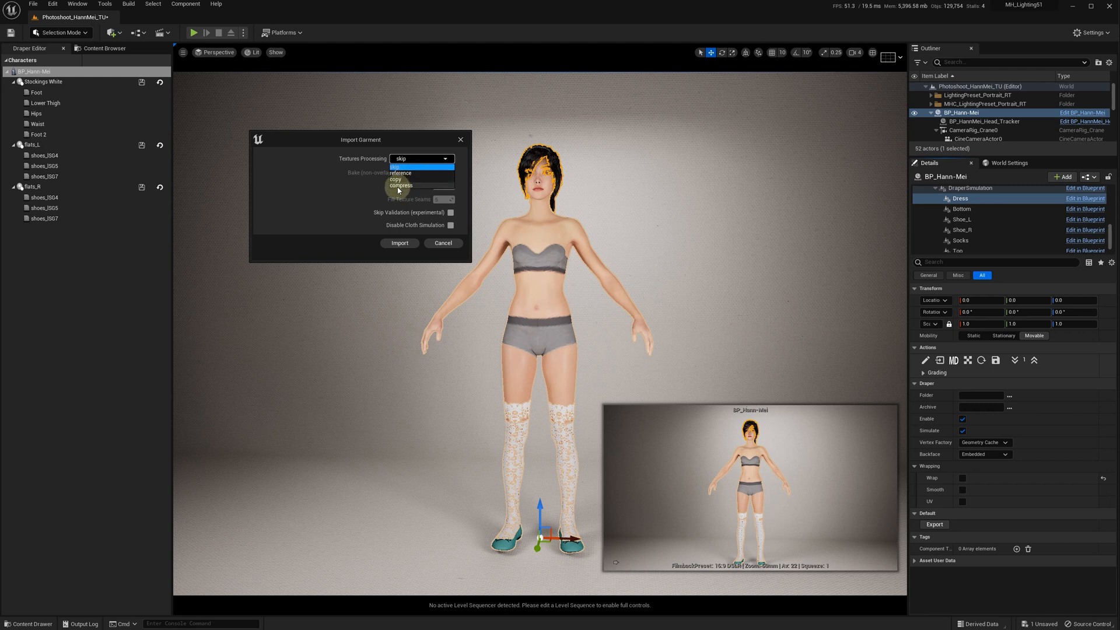
click(401, 184)
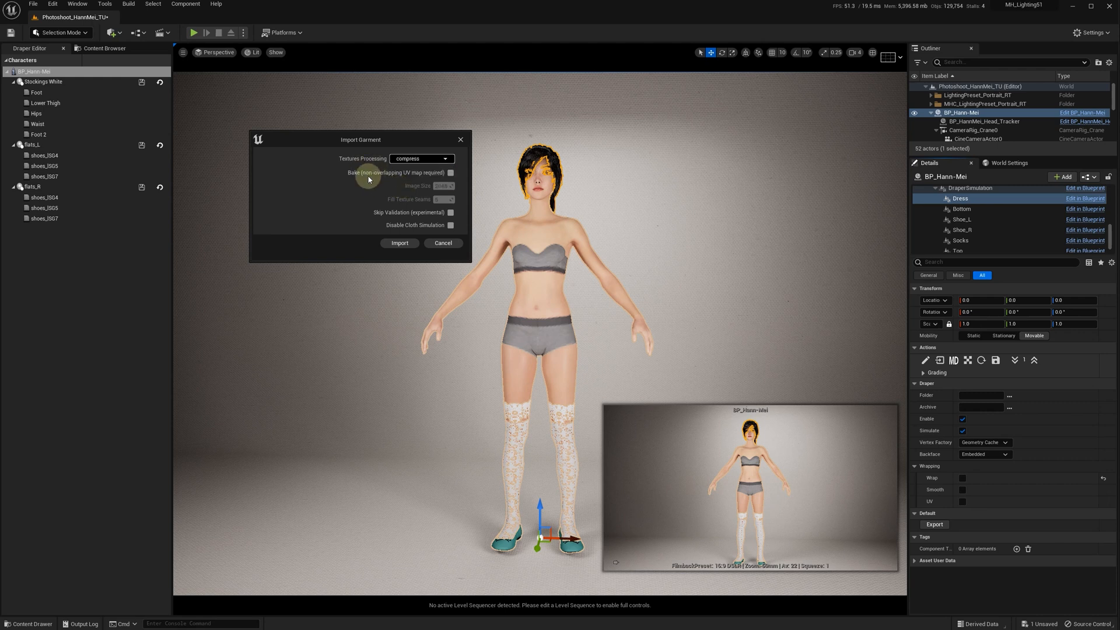
click(421, 159)
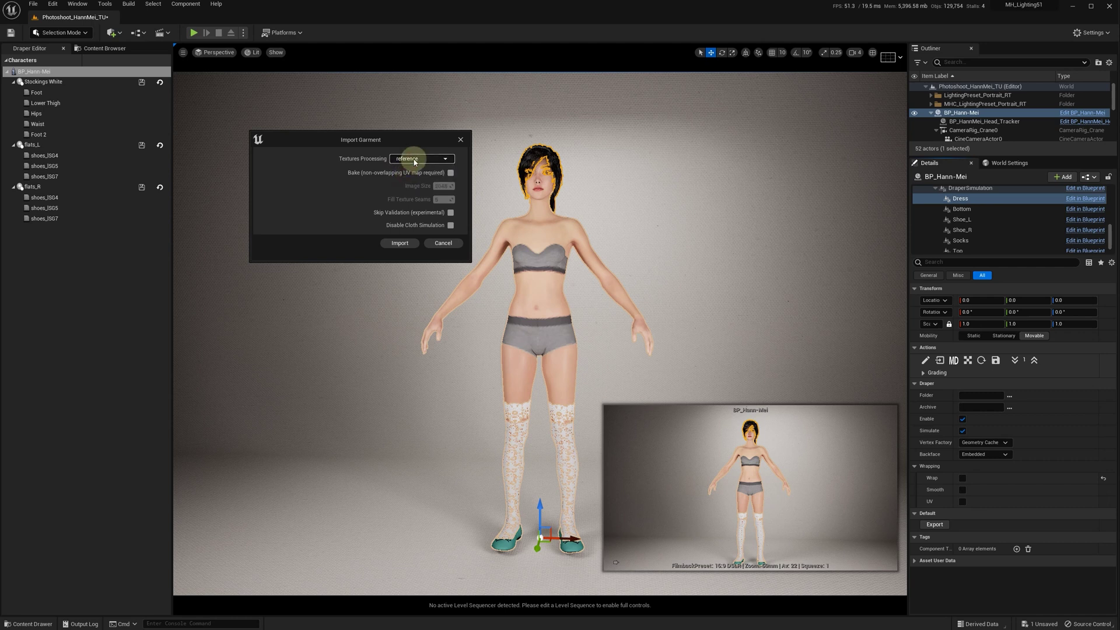
click(438, 159)
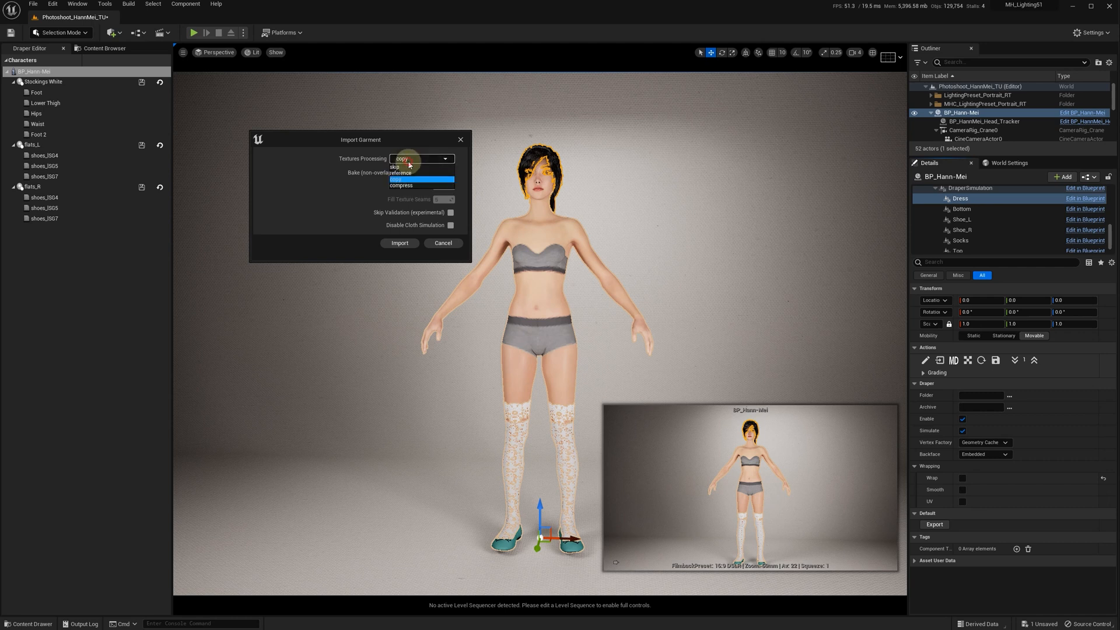
click(400, 185)
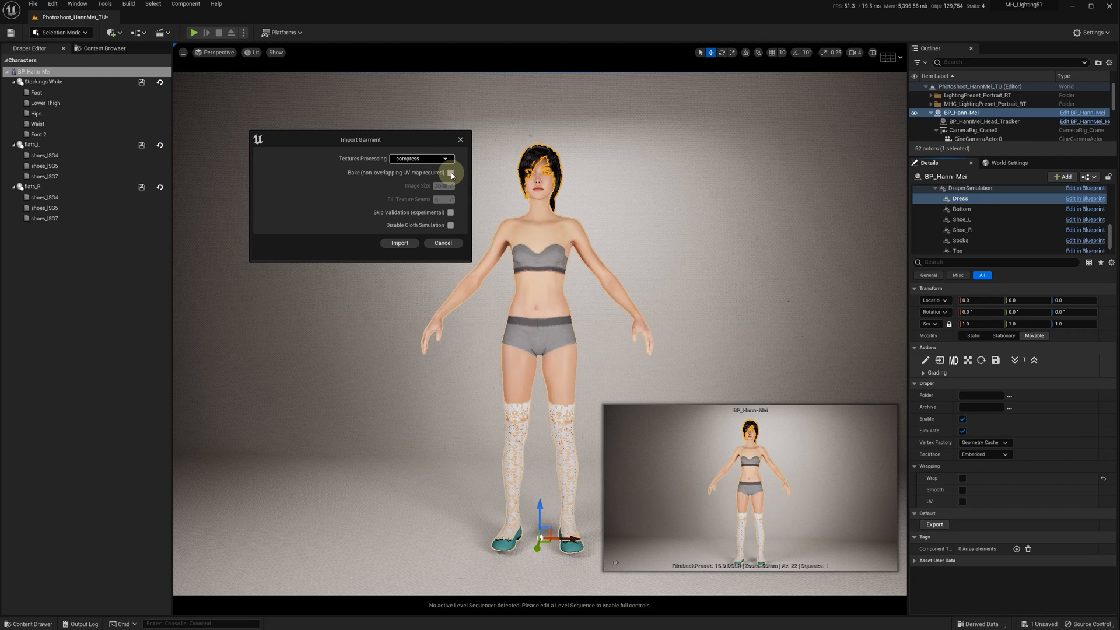
mouse_move(416, 186)
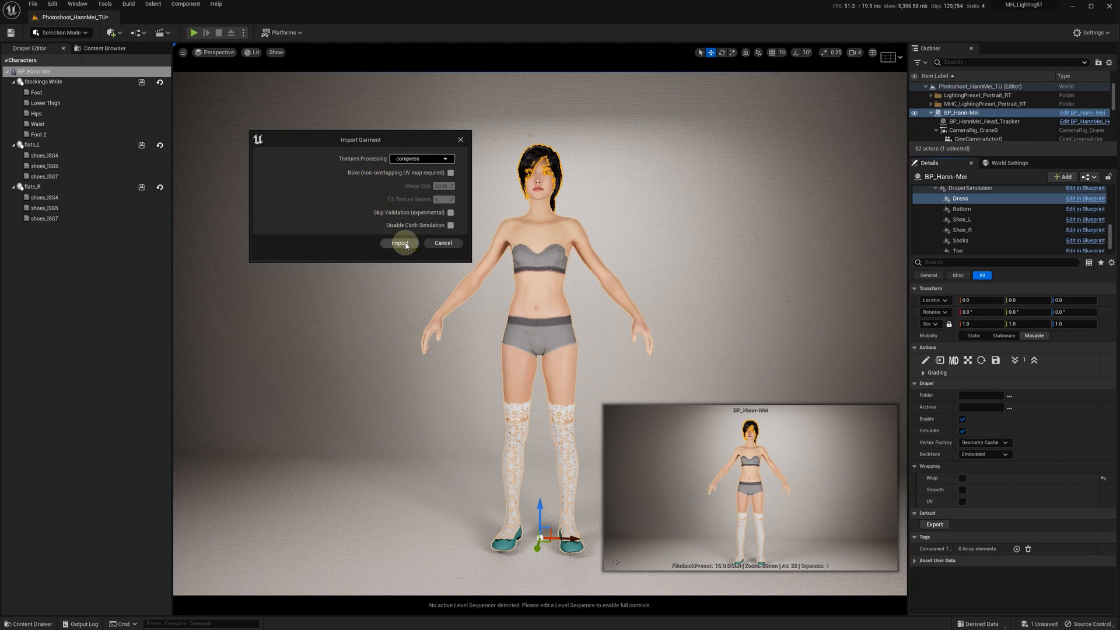
click(399, 243)
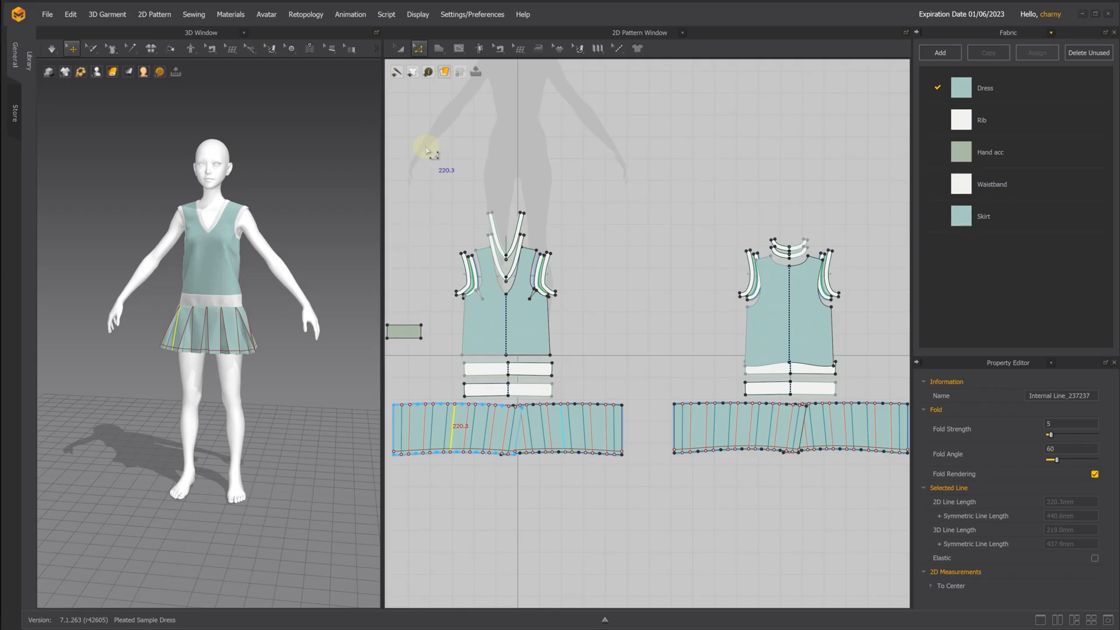
key(alt+tab)
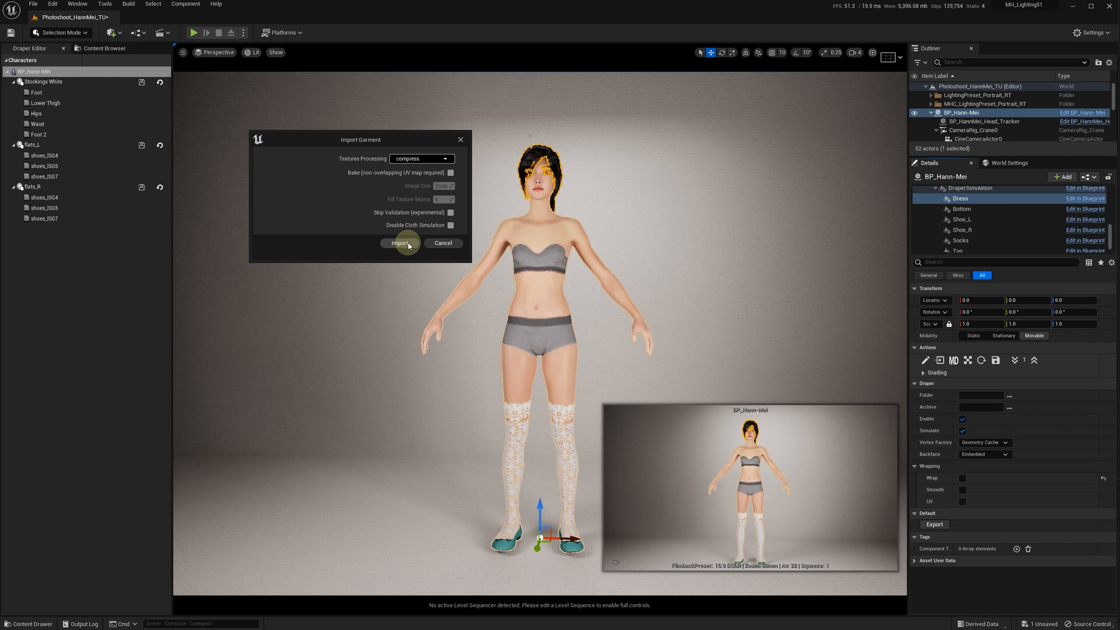
Step: Import the DressTest garment so it drapes onto BP_Hann-Mei
click(399, 243)
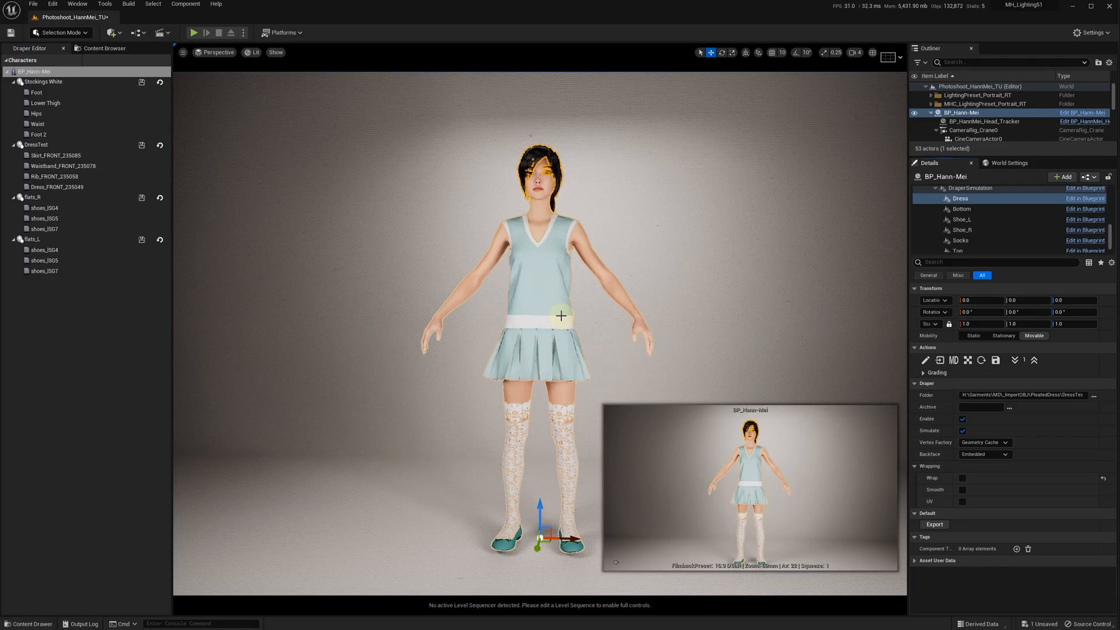
mouse_move(551, 296)
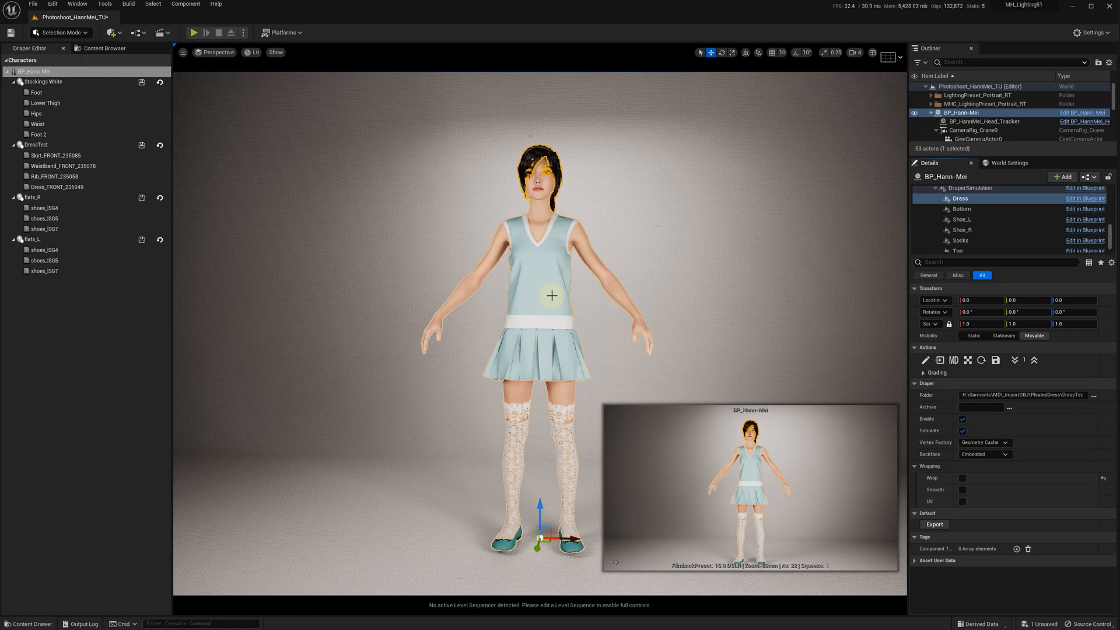
mouse_move(648, 287)
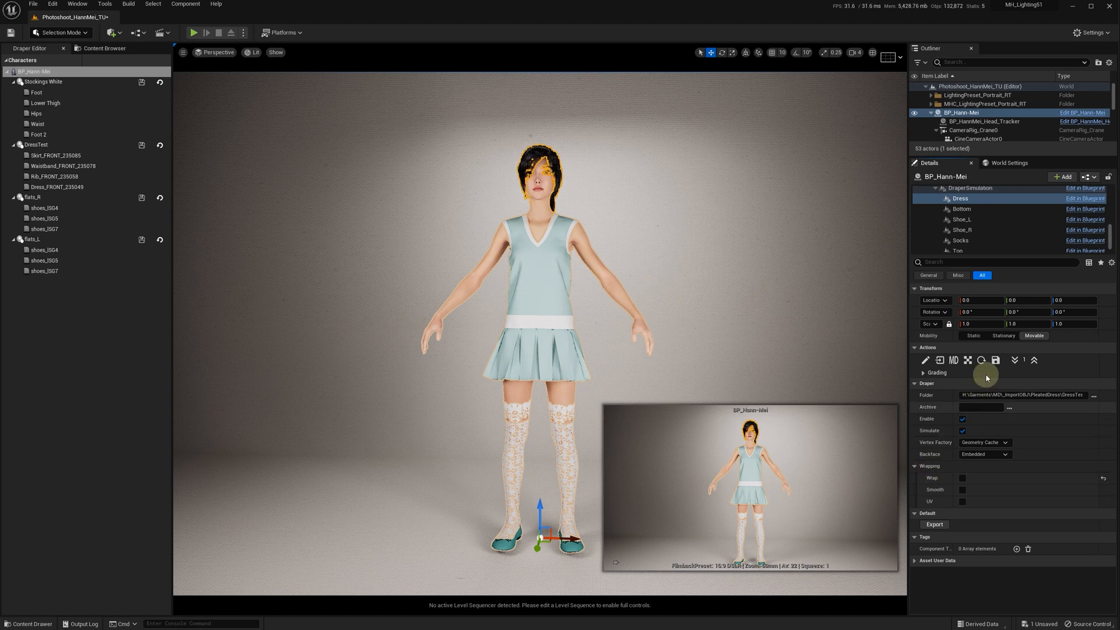
mouse_move(996, 360)
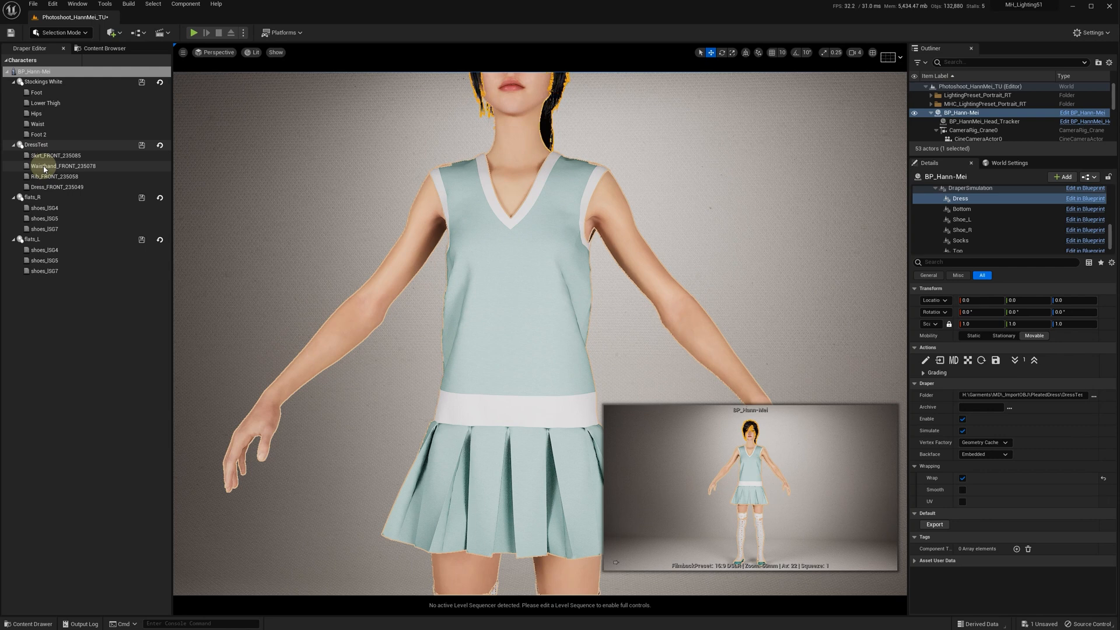
Step: Set the waistband Thickness_mm to 4, then select the skirt piece for editing
click(56, 165)
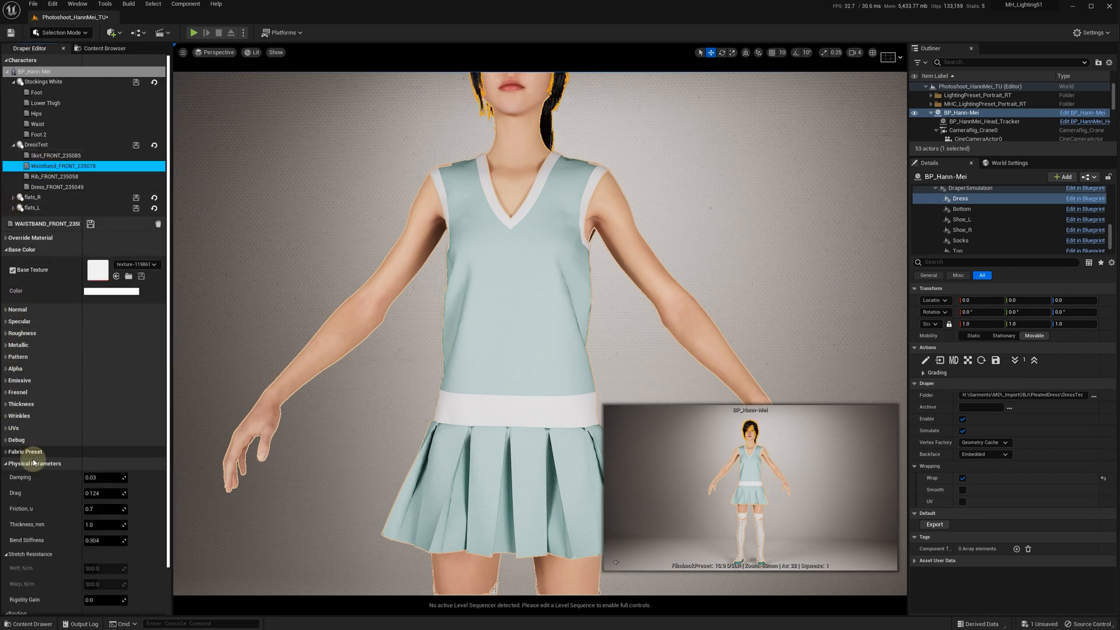
click(5, 404)
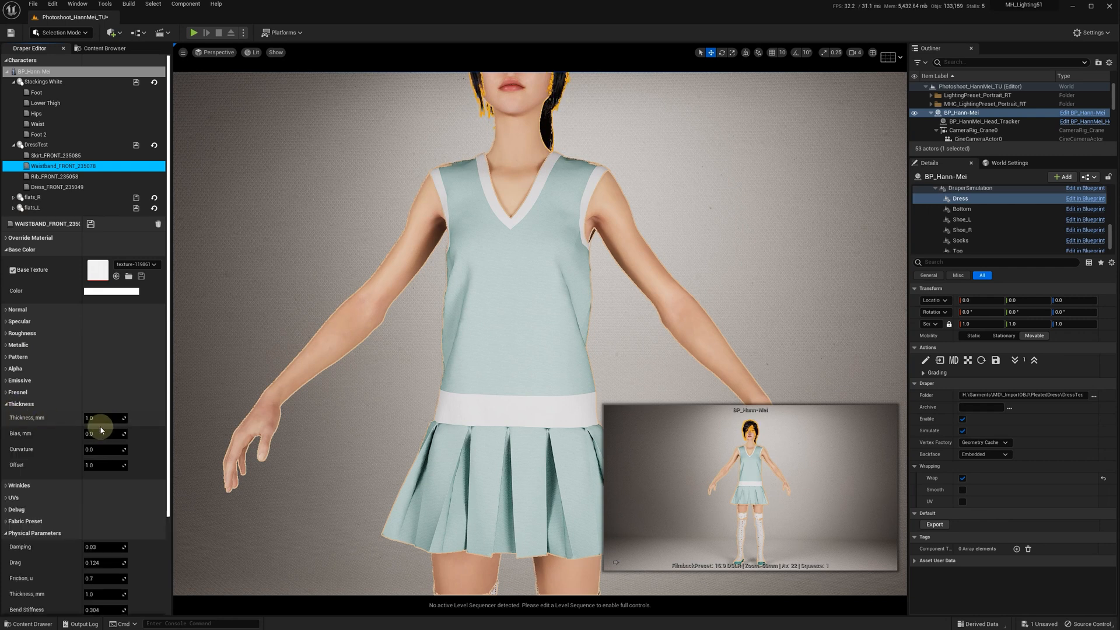
drag(103, 417, 114, 429)
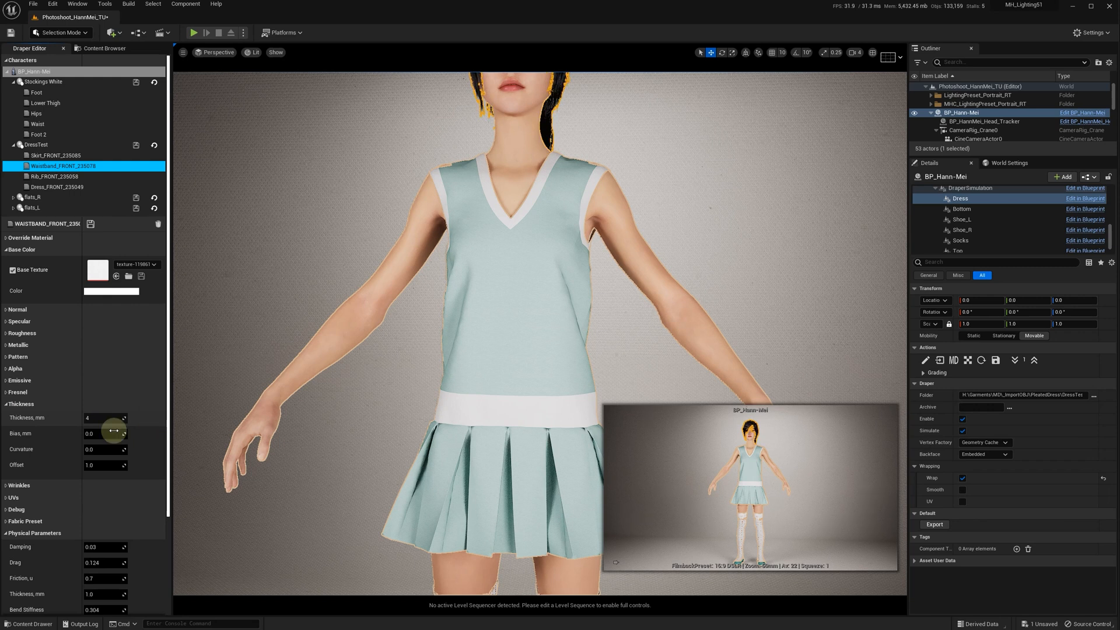
click(104, 449)
text(1)
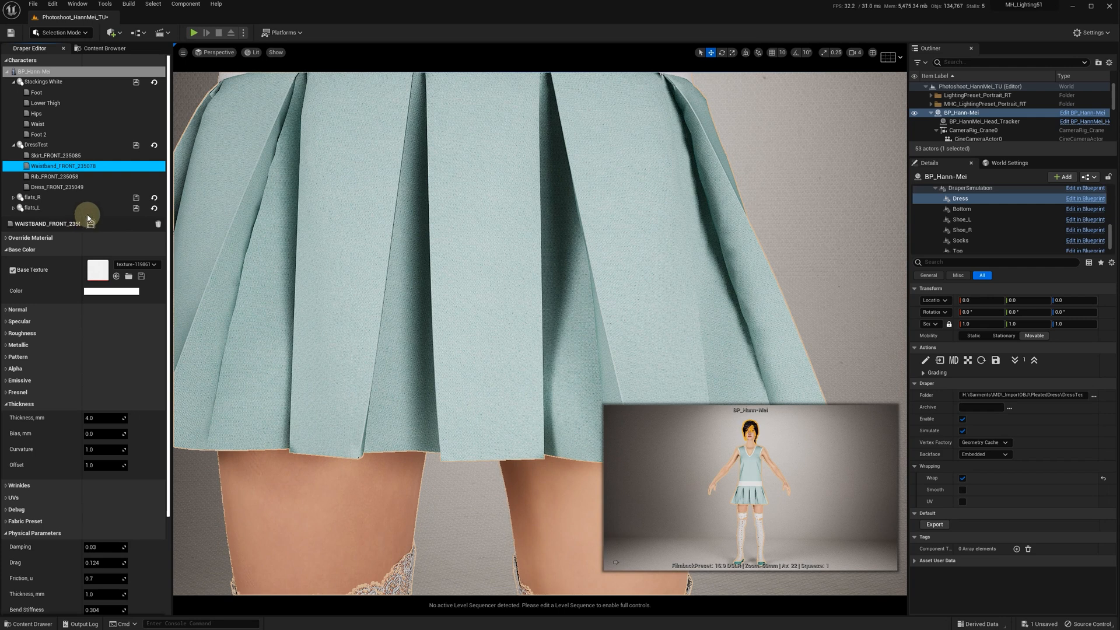
click(56, 155)
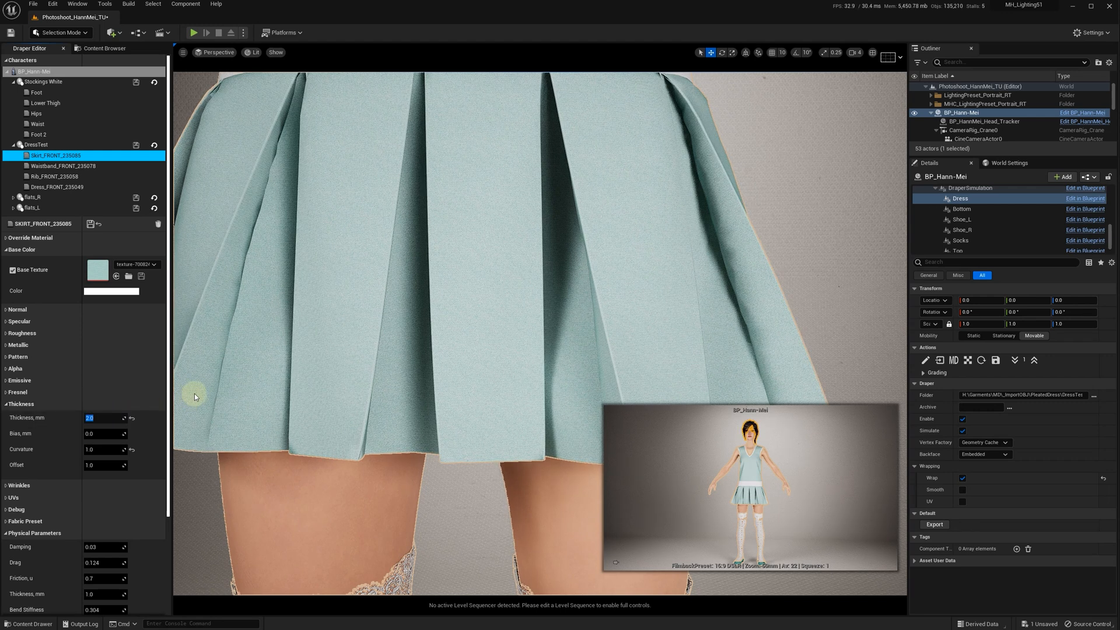
mouse_move(90, 223)
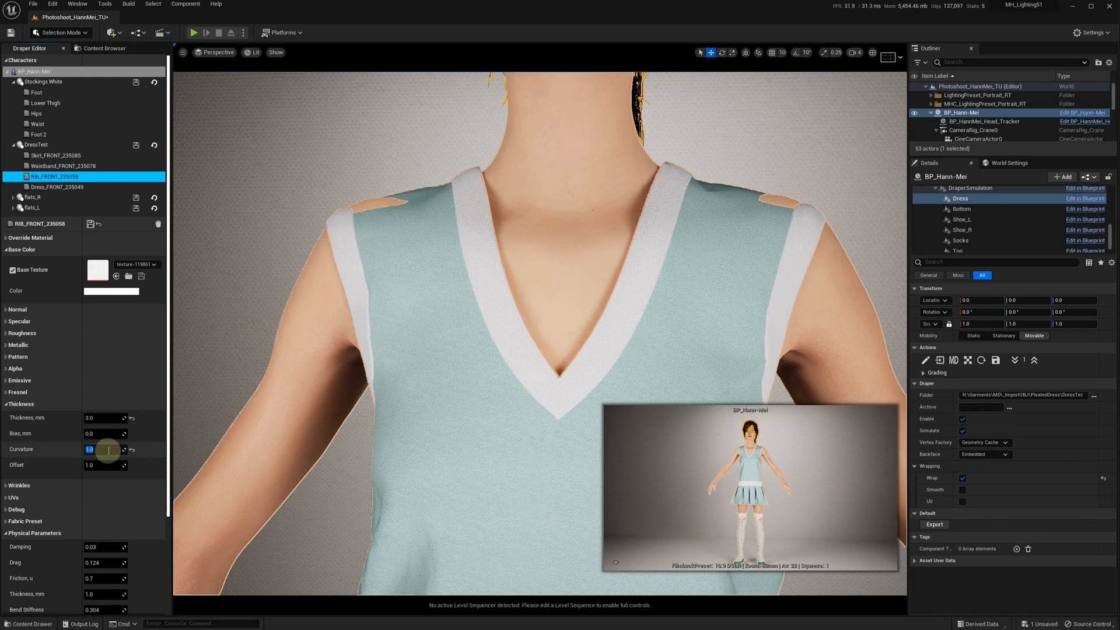
mouse_move(90, 223)
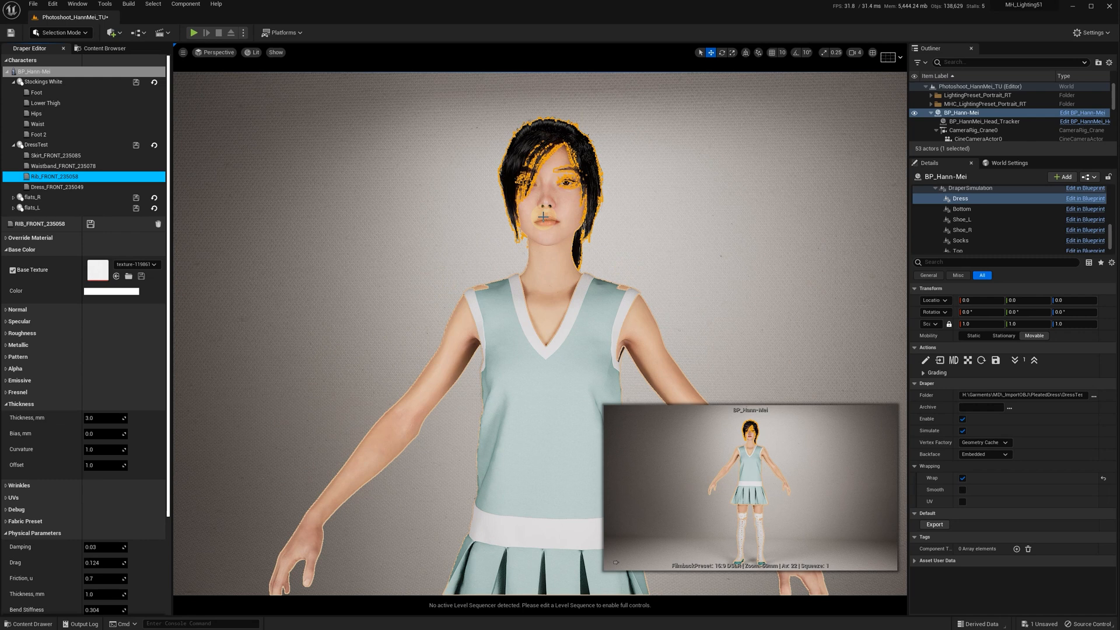
mouse_move(194, 33)
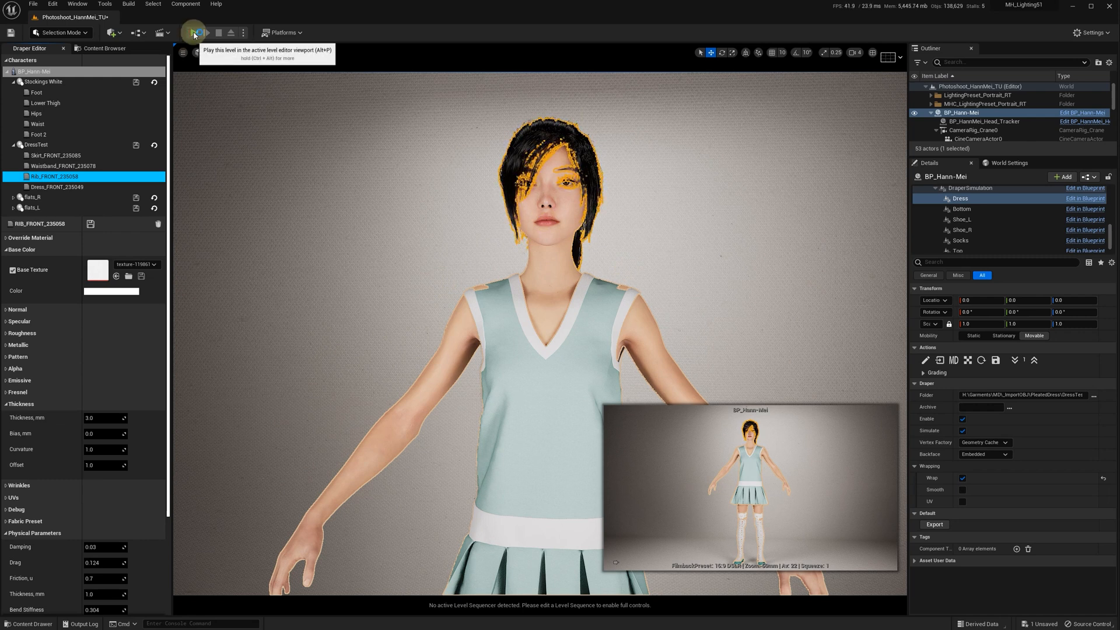
Step: Play the level to simulate the dress, stop it, and select the Dress component
click(194, 33)
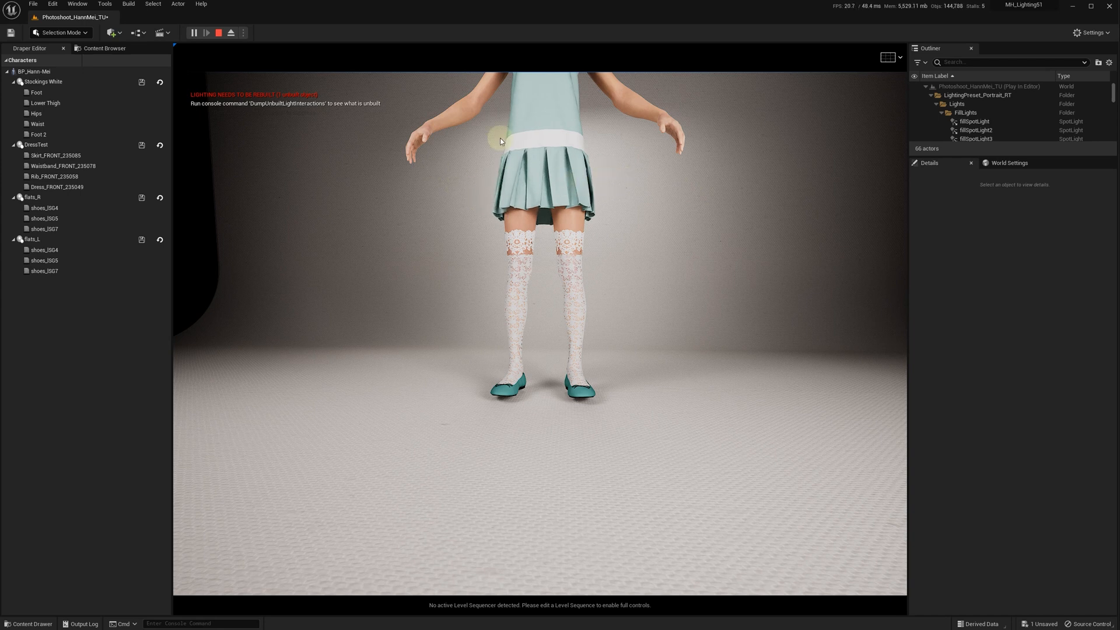
click(31, 144)
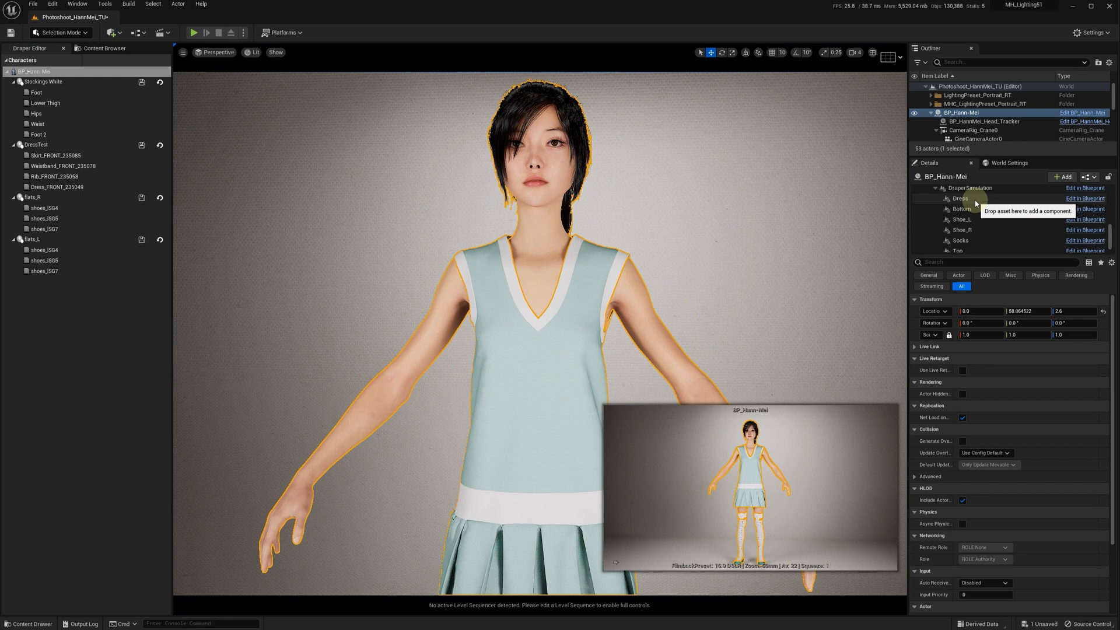
click(960, 198)
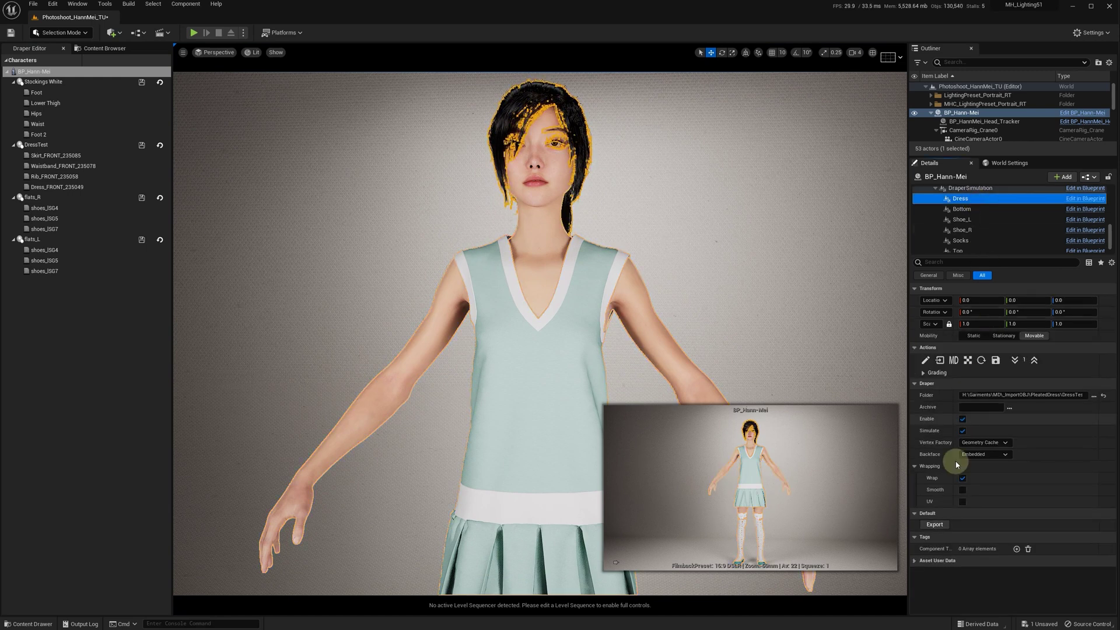
mouse_move(973, 132)
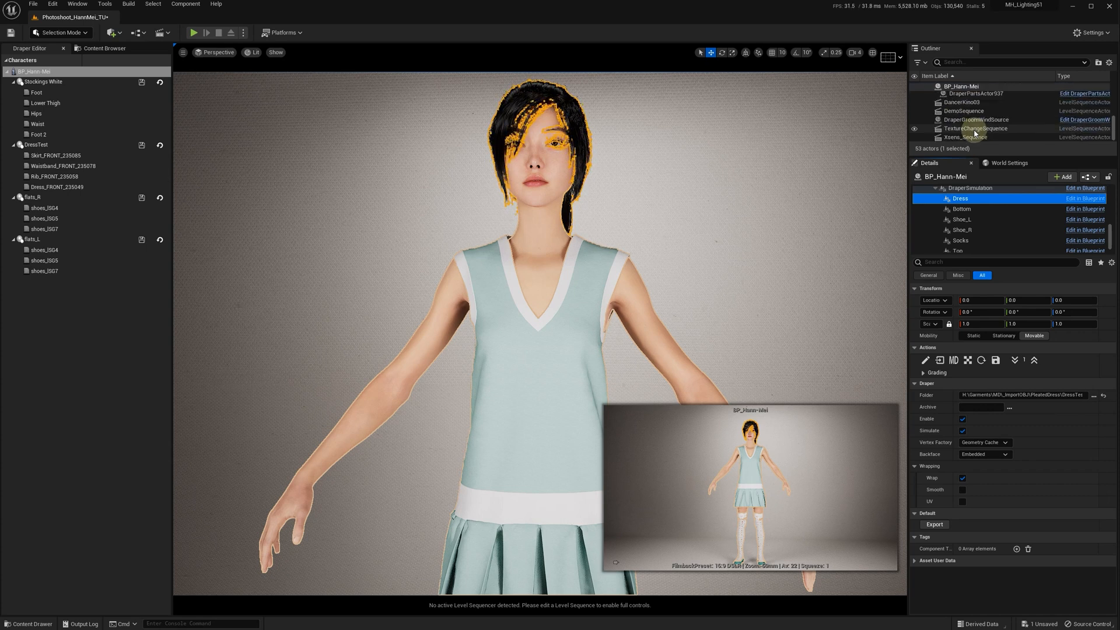
Step: Open Xsens_Sequence, lock the viewport to Camera Cuts, and play it in Play-in-Editor
click(964, 136)
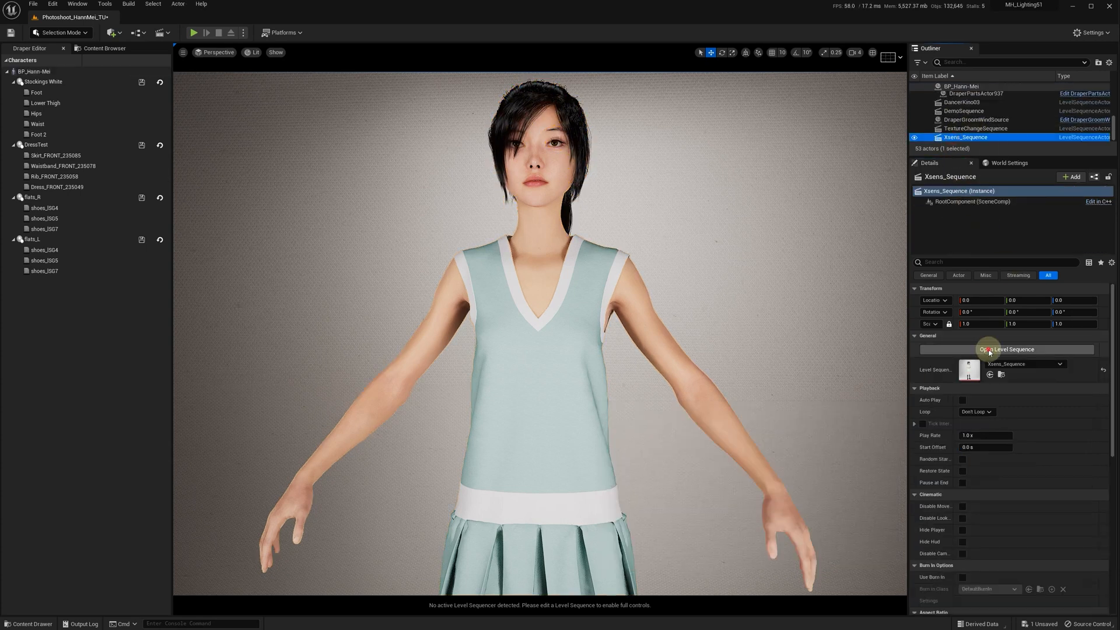
click(1001, 349)
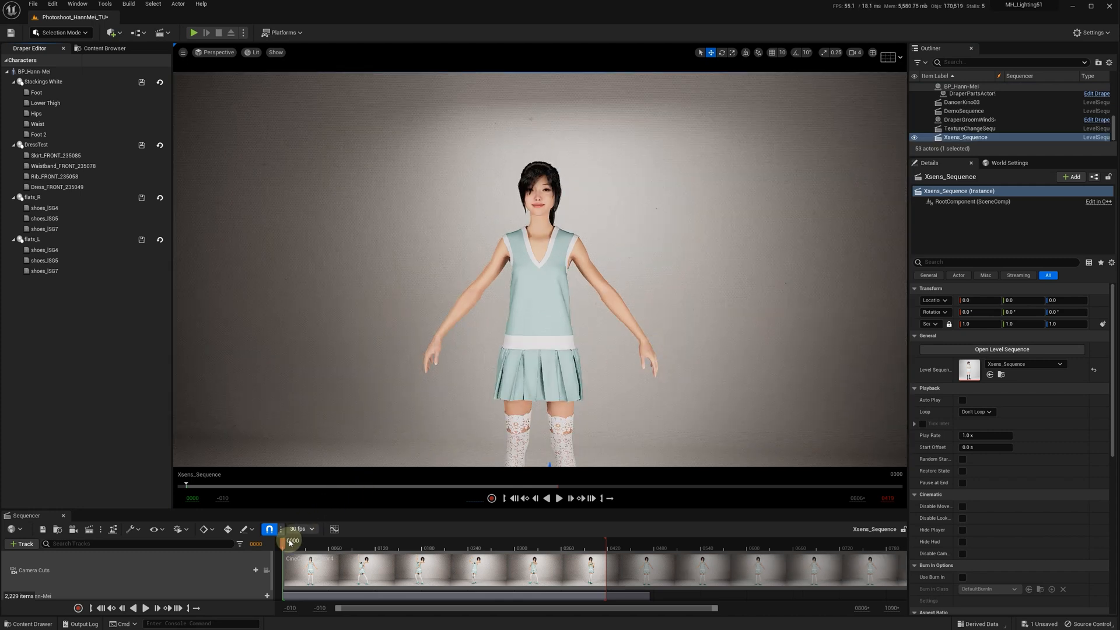
click(266, 568)
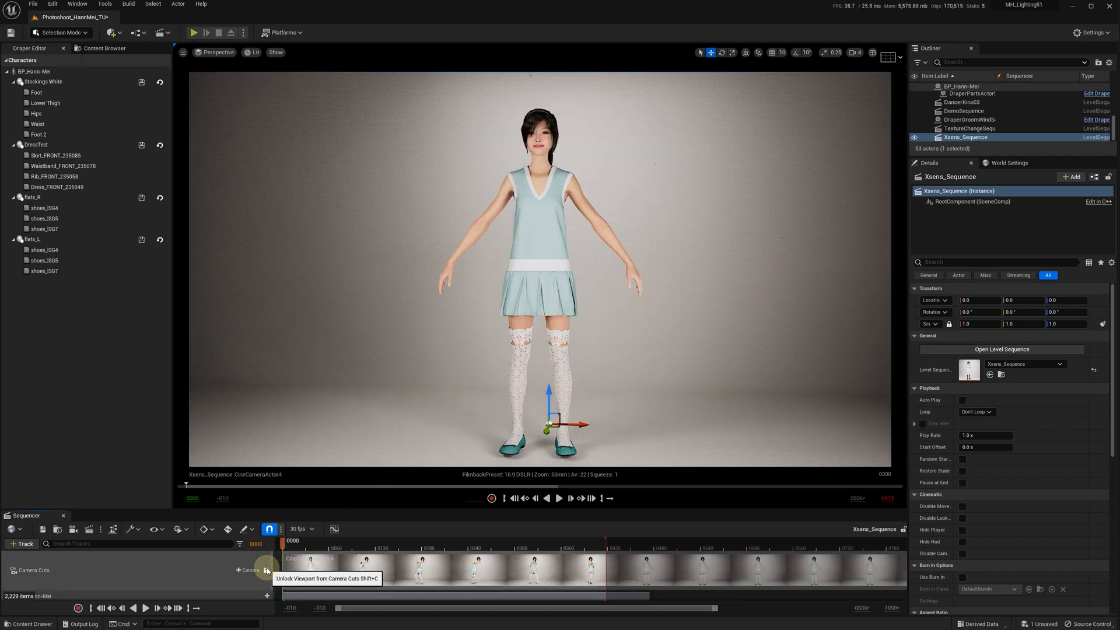
click(188, 32)
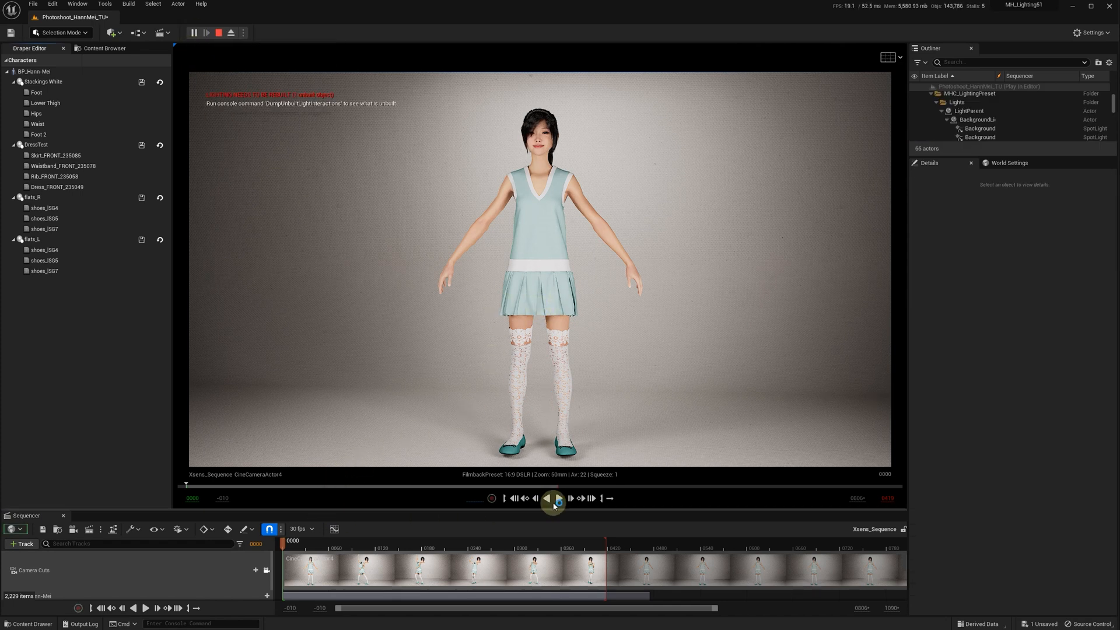
click(558, 515)
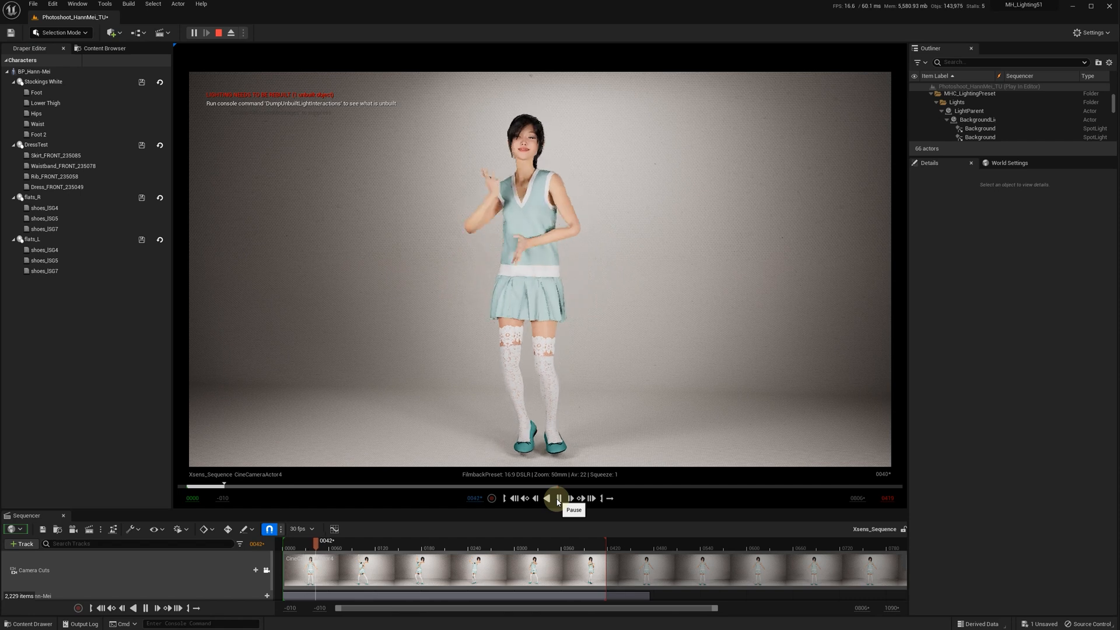